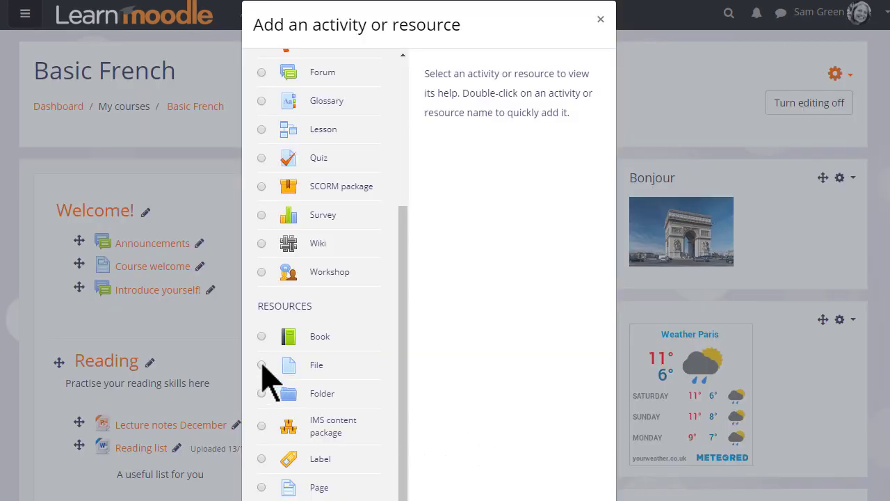
Add a Label to the Reading section and inspect the editor's image and media buttons.
double_click(320, 458)
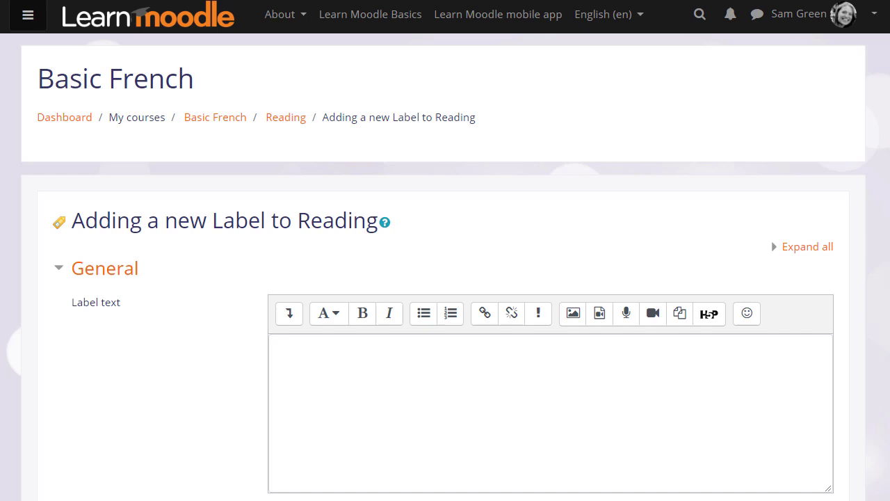
mouse_move(572, 313)
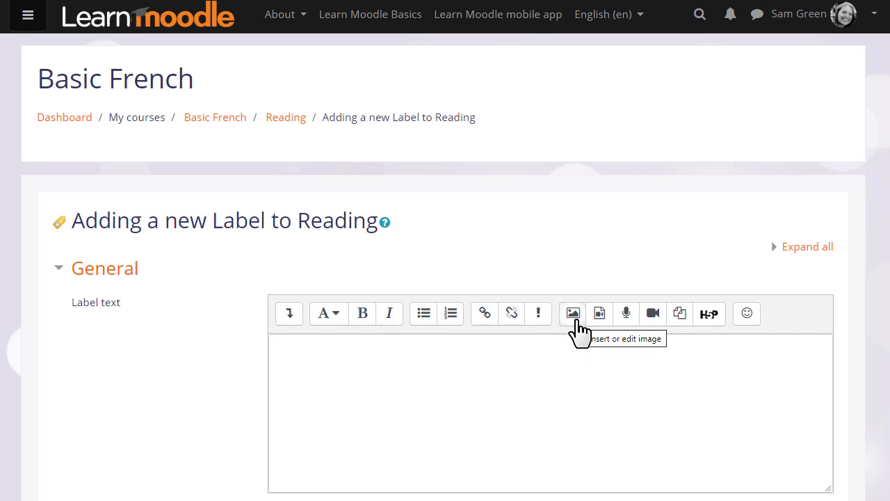
mouse_move(605, 344)
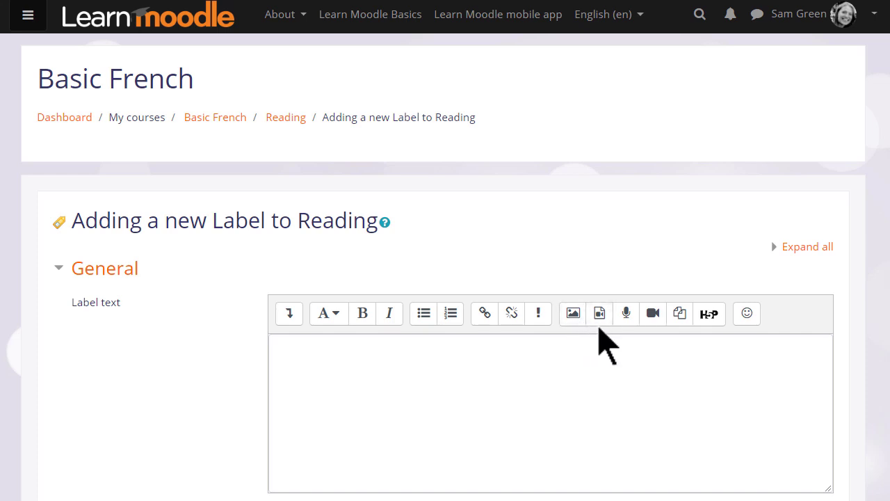
mouse_move(599, 313)
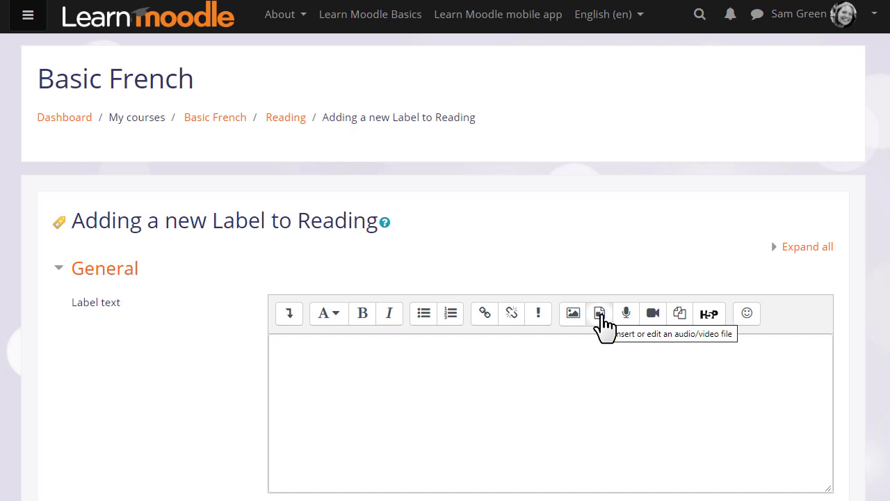
mouse_move(710, 313)
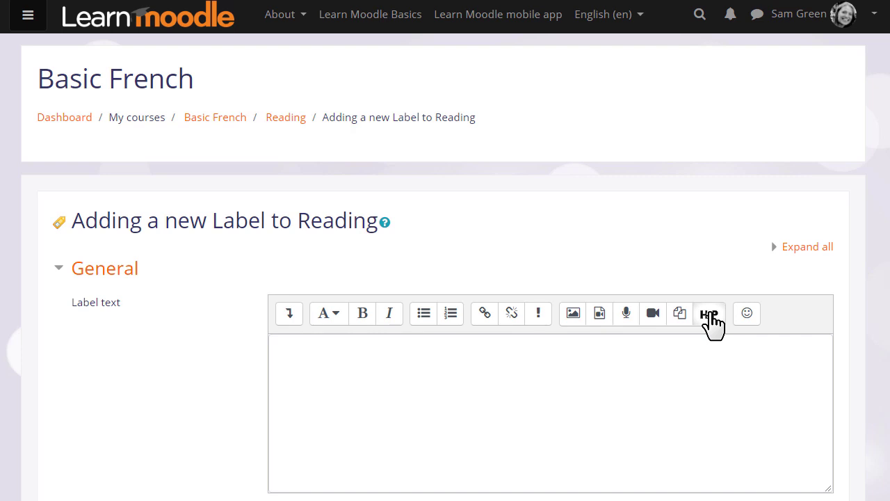
click(708, 313)
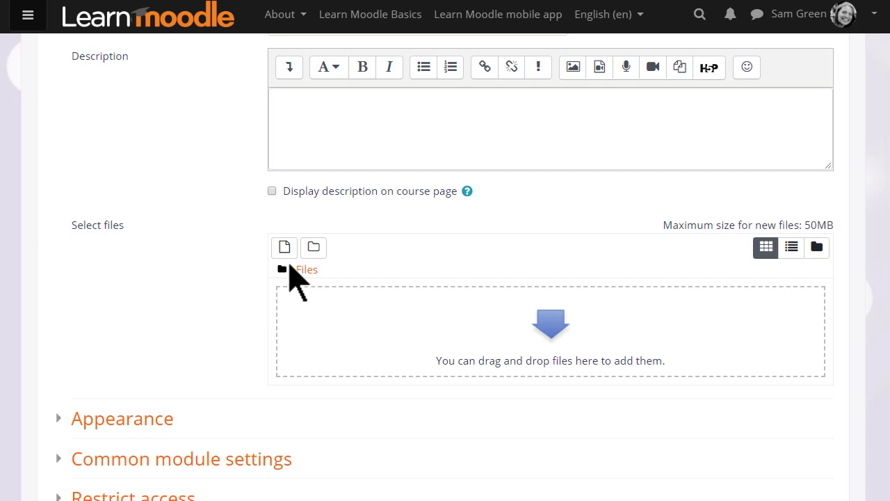
mouse_move(283, 247)
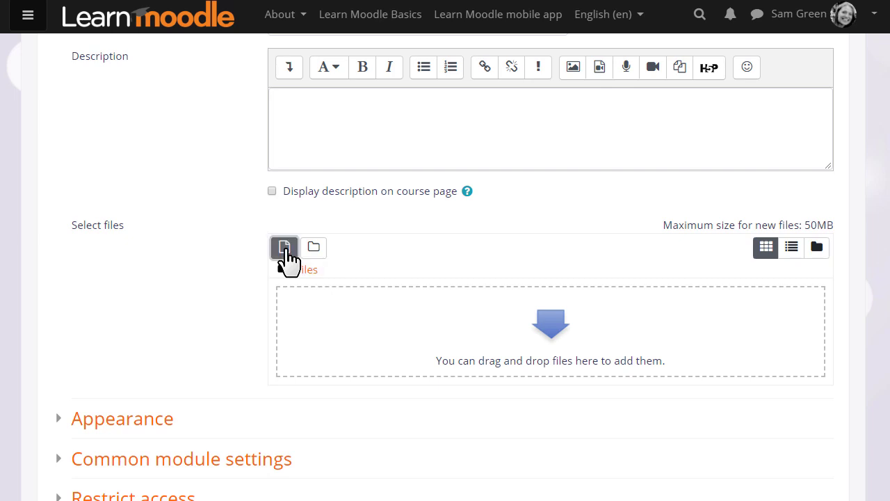
Open the File picker with the Add file button under Select files.
click(283, 247)
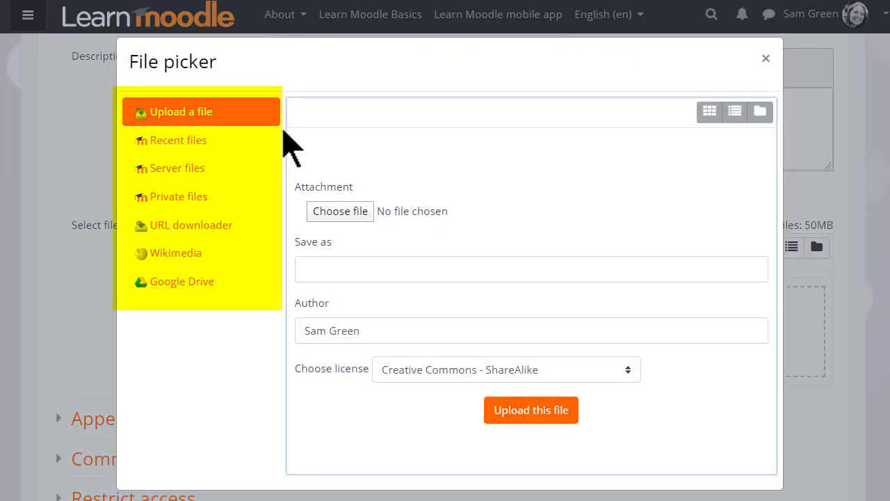
mouse_move(251, 125)
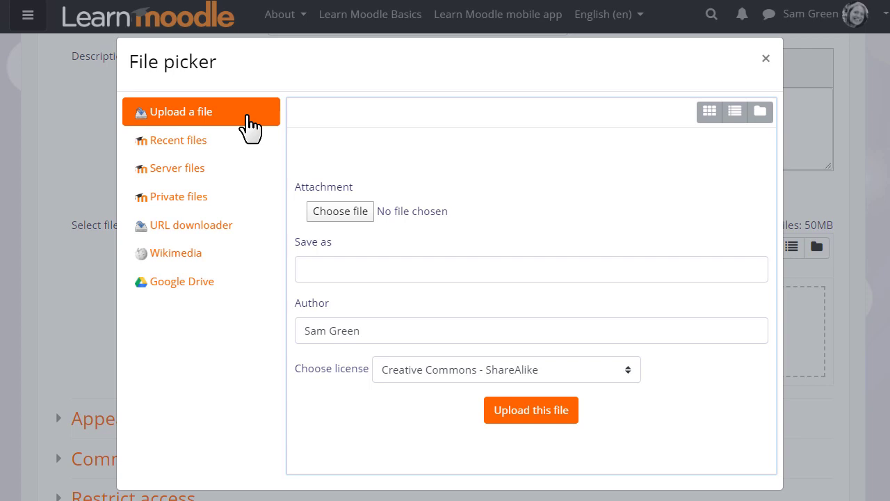
Browse Server files and Recent files, ending on Private files with Grammar and Vocabulary folders.
click(177, 167)
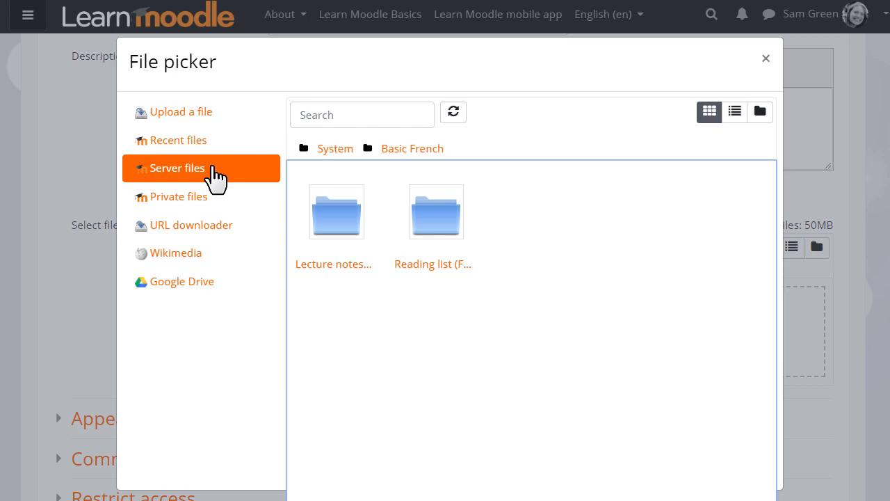
mouse_move(196, 147)
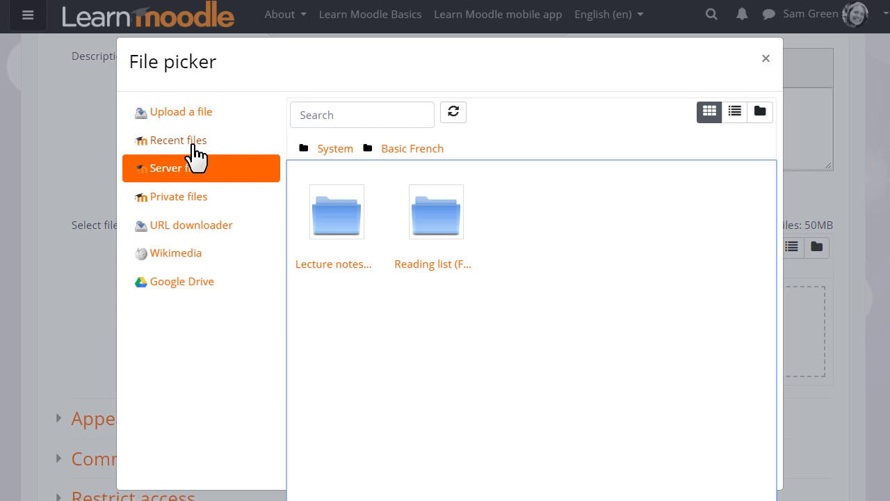
click(178, 139)
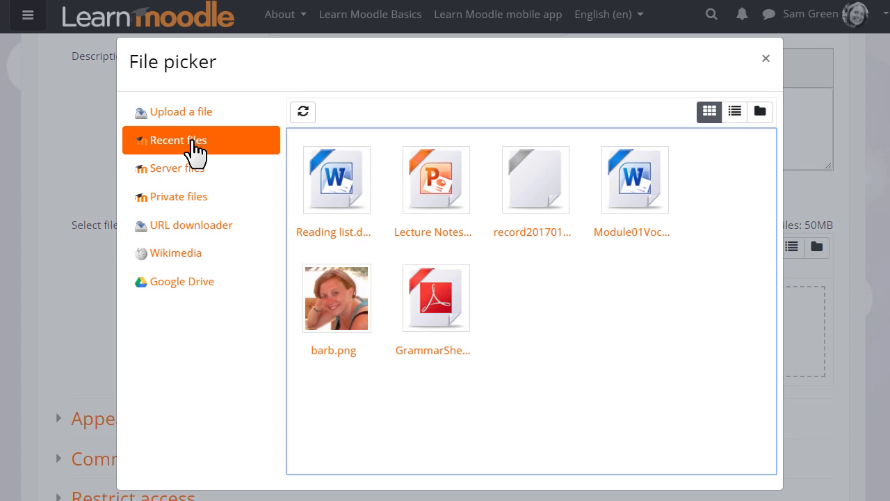
click(178, 197)
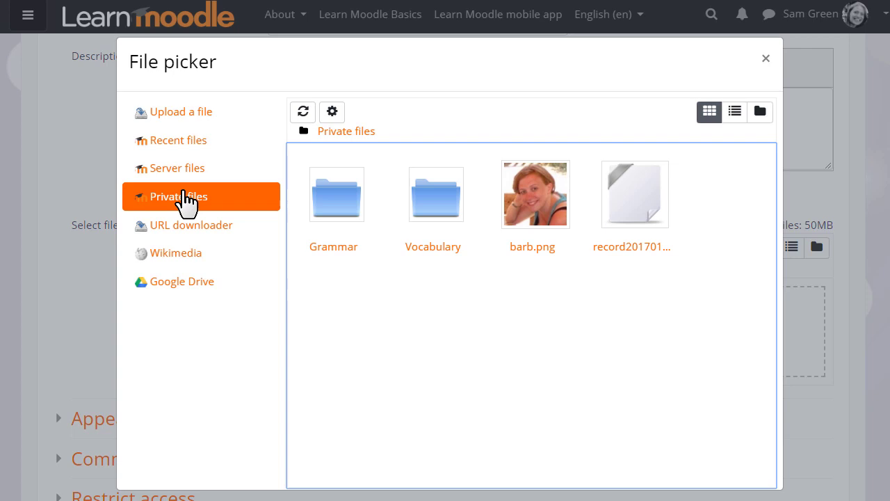
mouse_move(190, 230)
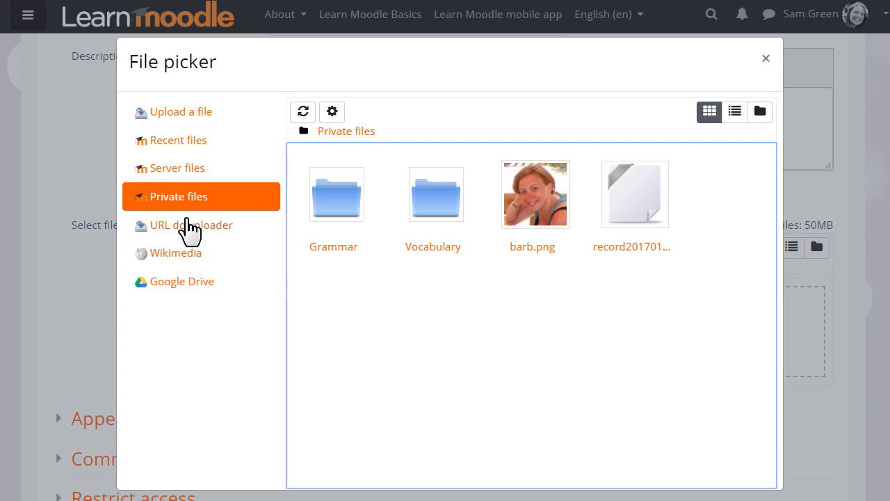
Try URL downloader, search Wikimedia for 'cat', then reach the Google Drive login prompt.
click(201, 225)
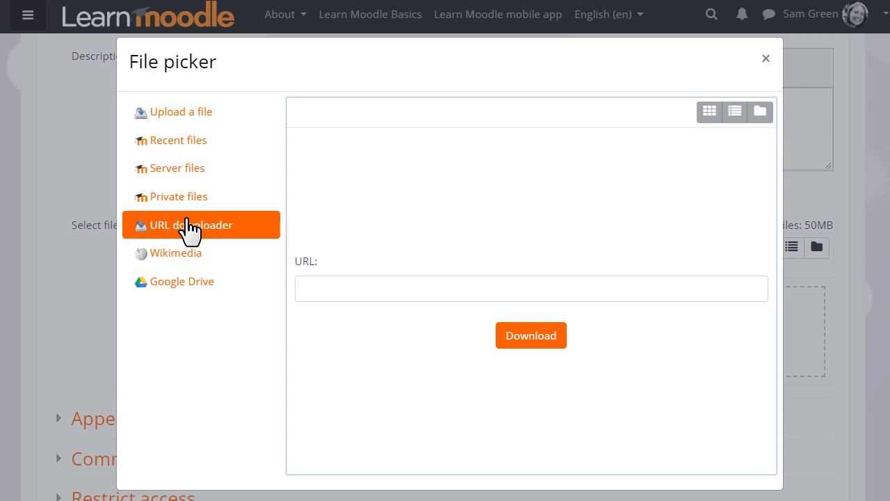
mouse_move(229, 268)
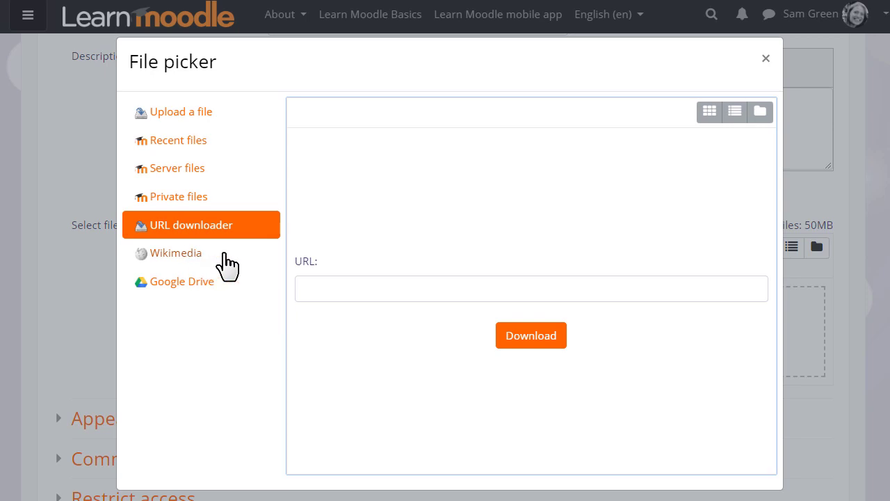
click(175, 253)
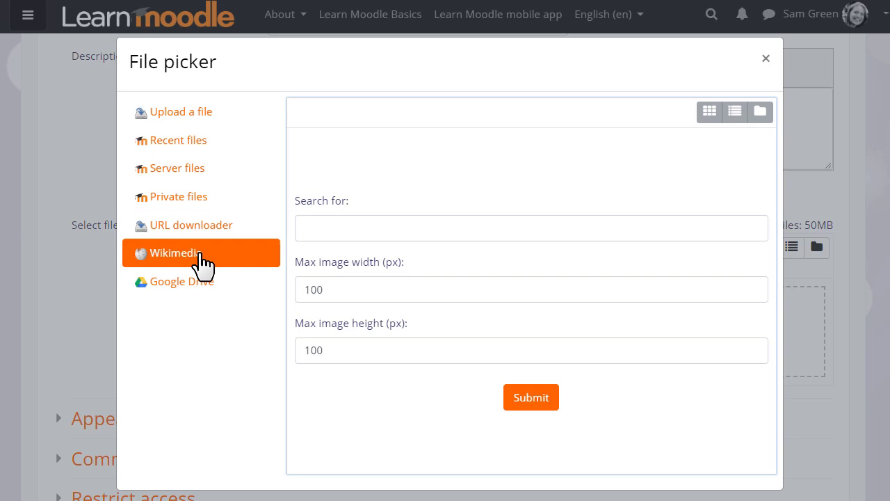
click(530, 227)
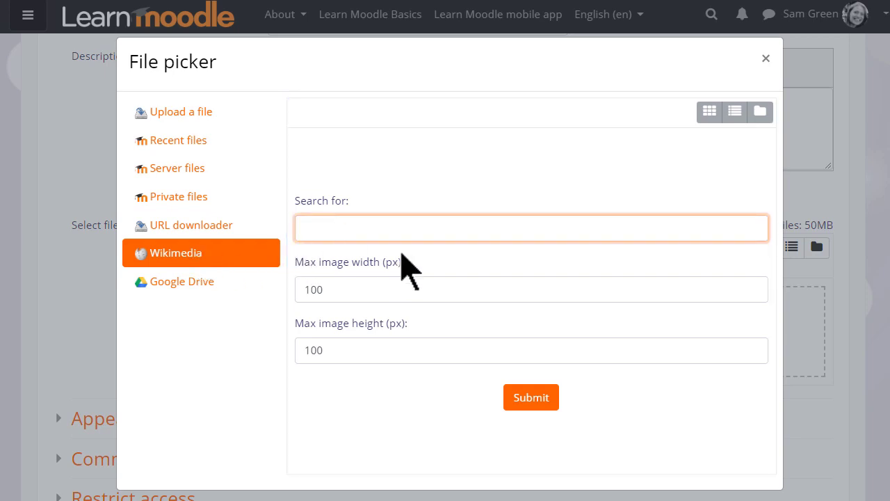
text(cat)
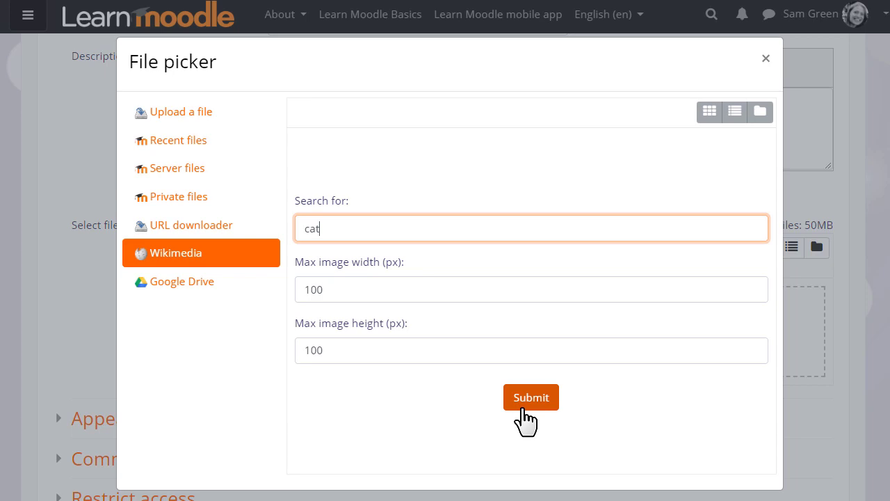
click(530, 397)
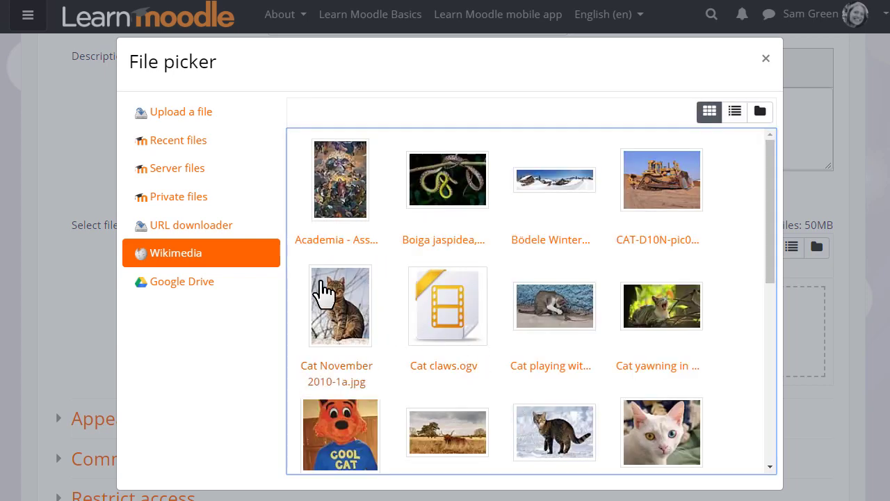
click(182, 281)
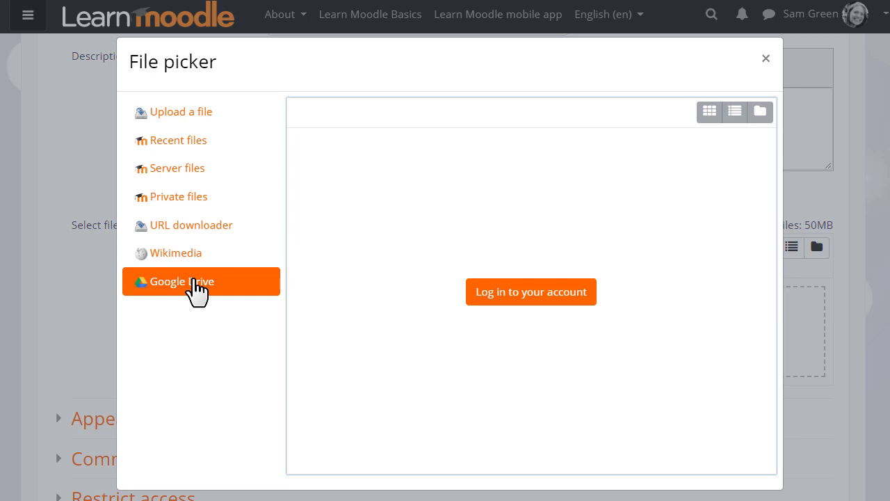
mouse_move(226, 263)
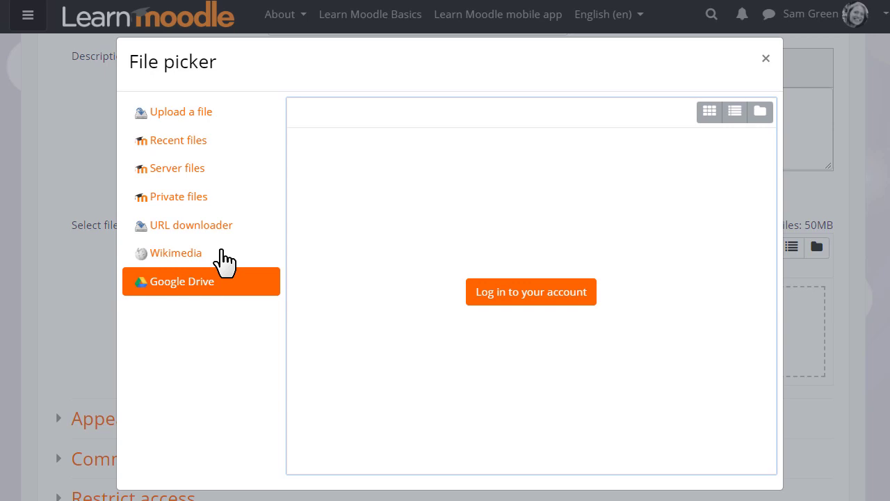
mouse_move(196, 146)
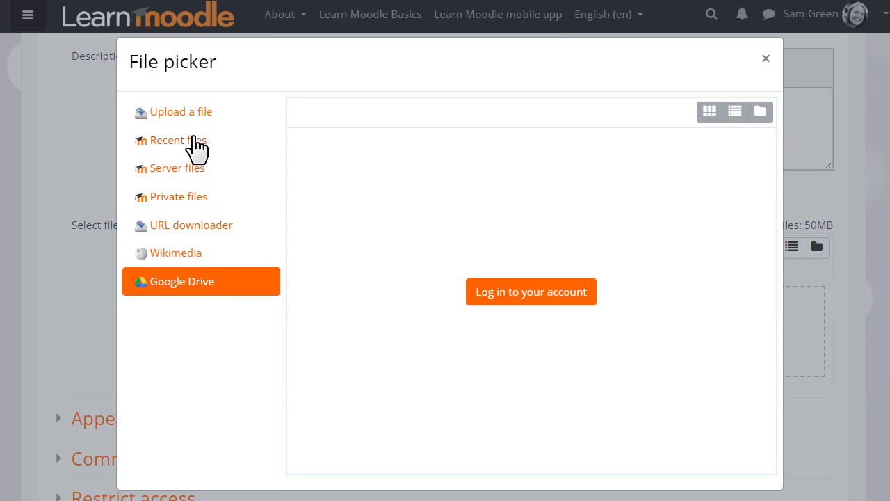
Show Recent files as a folder tree, then a detailed table, then icons again.
click(179, 140)
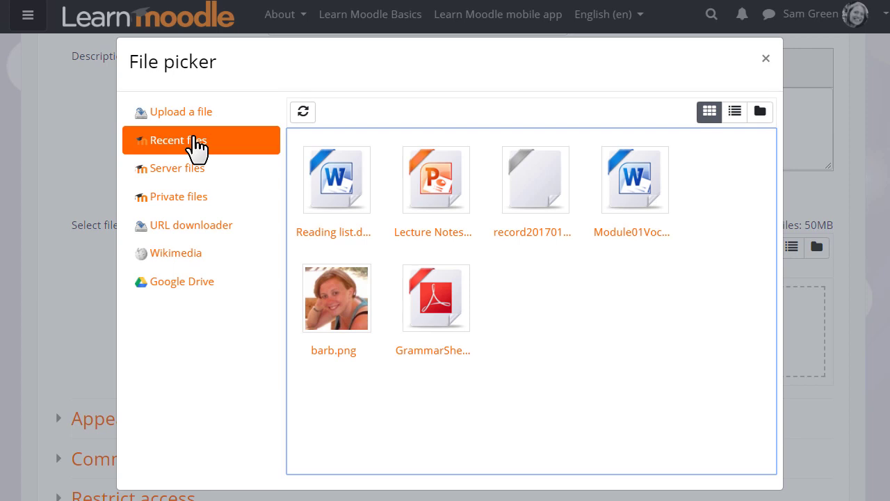
mouse_move(212, 165)
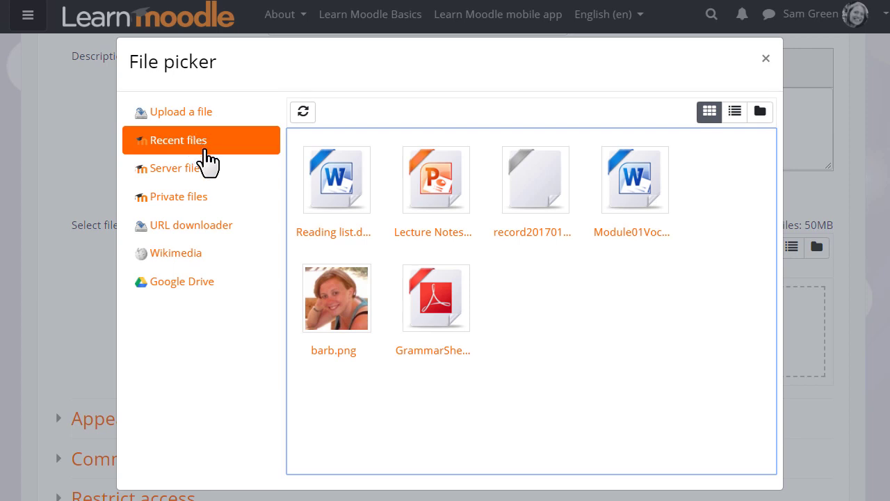
mouse_move(760, 111)
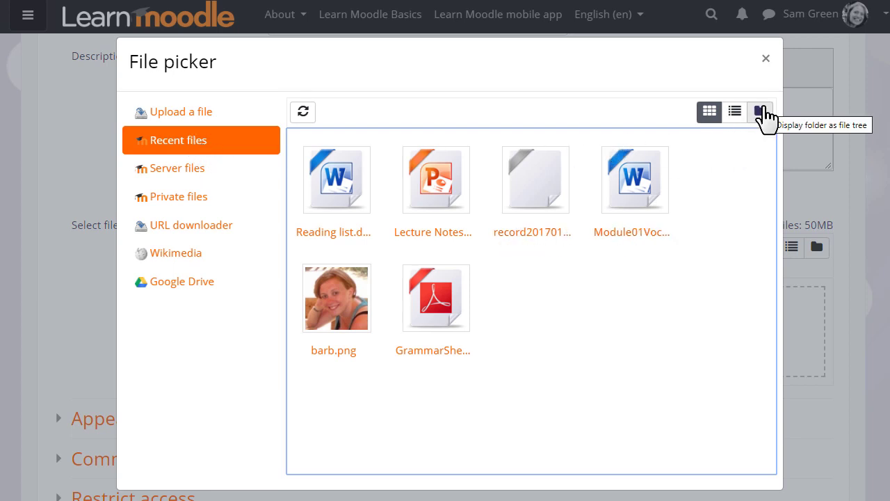
click(760, 112)
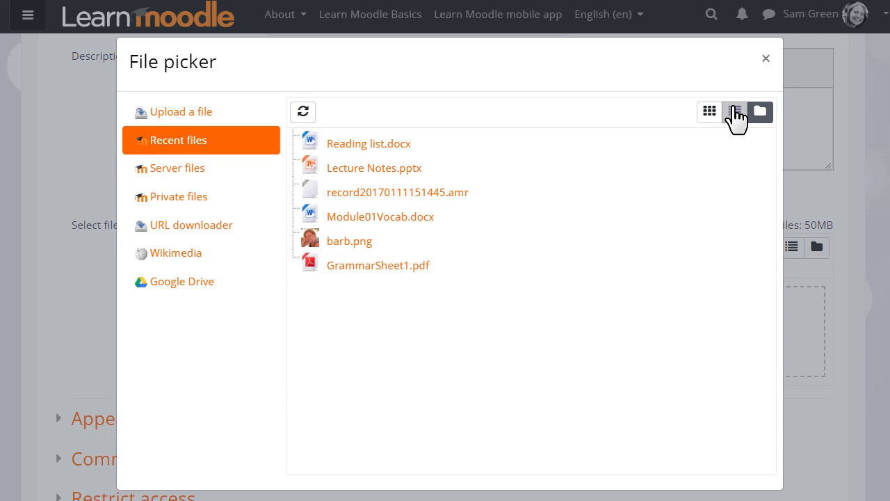
click(734, 112)
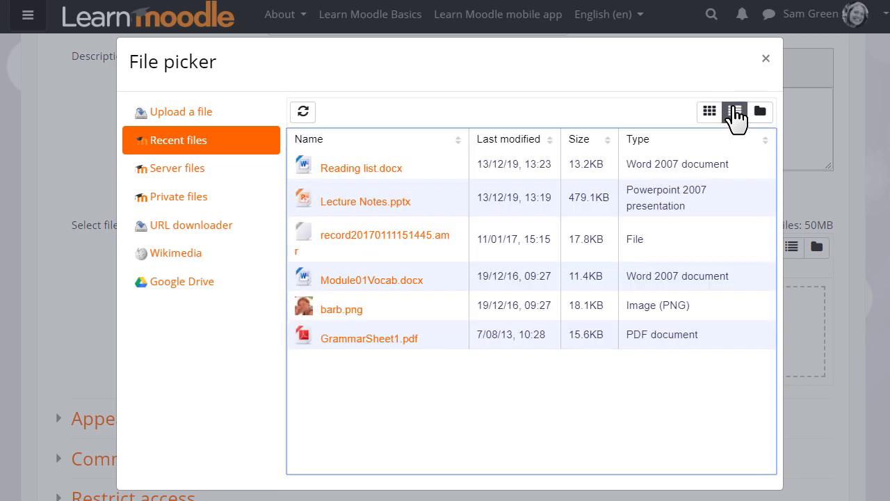
click(709, 111)
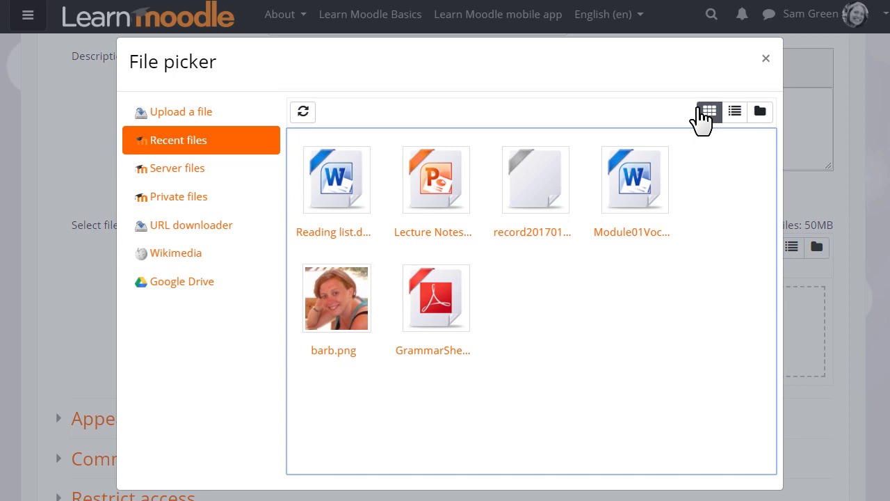
click(632, 179)
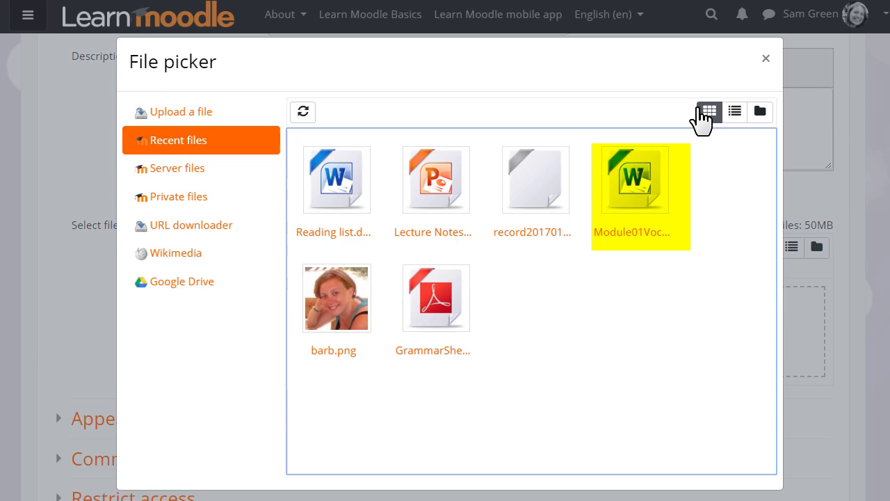